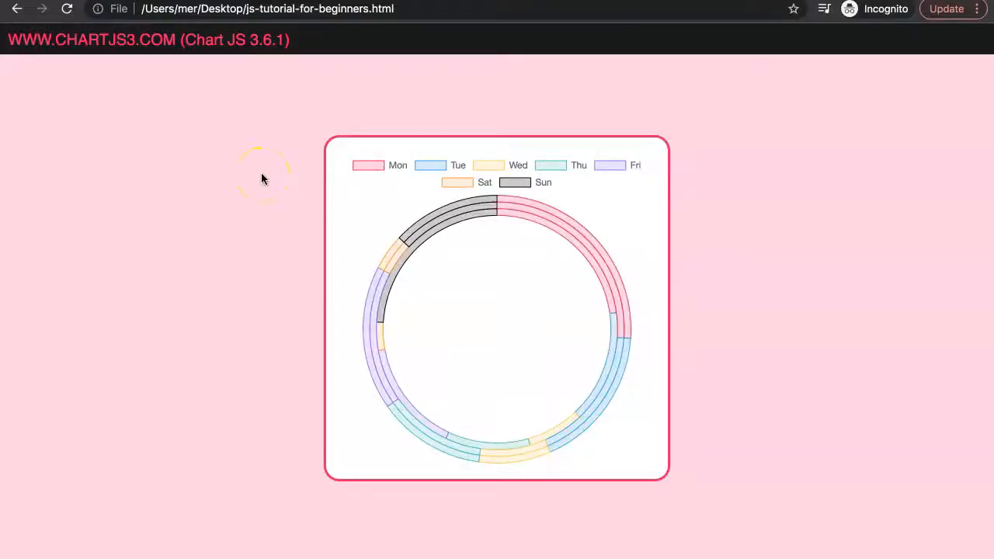
{"action": "mouse_move", "coordinate": [496, 236]}
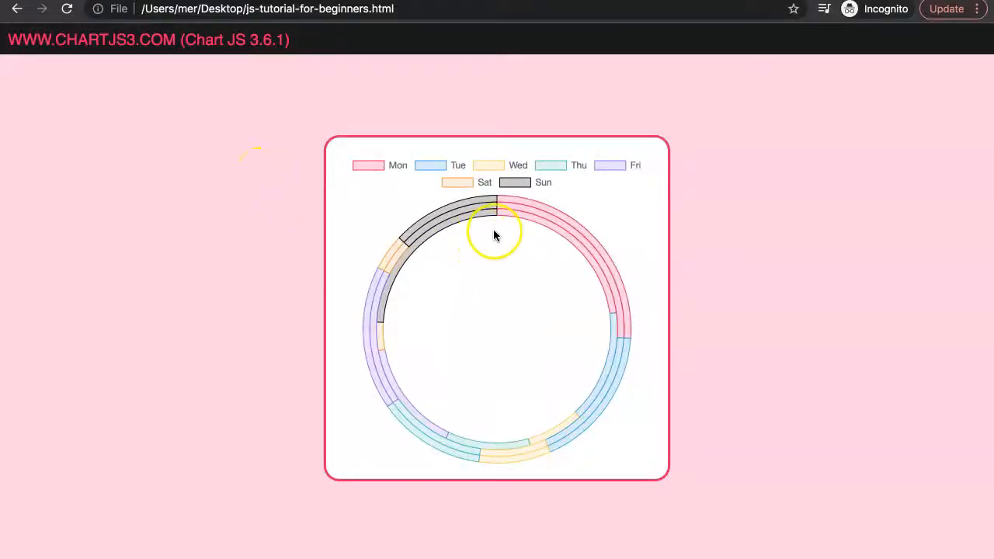
{"action": "mouse_move", "coordinate": [633, 325]}
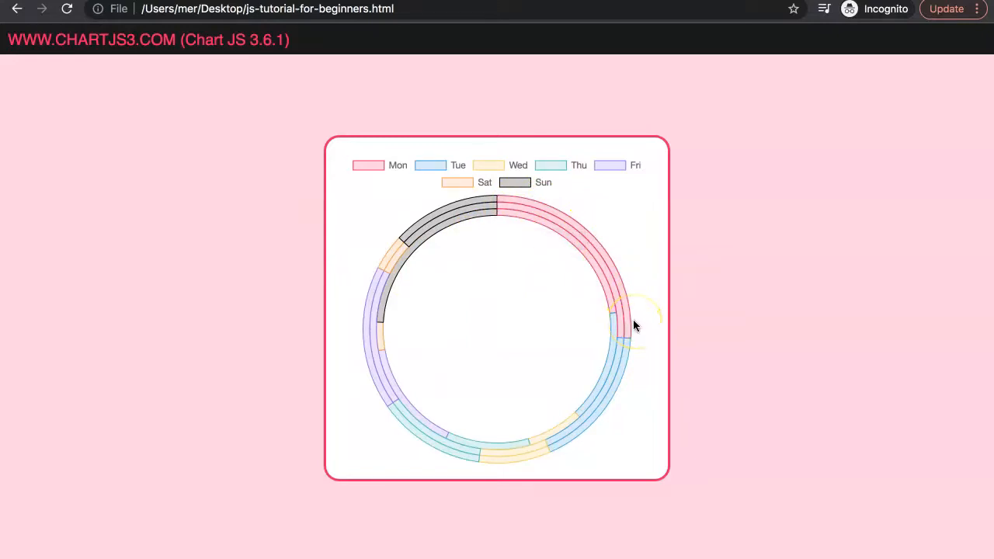
{"action": "mouse_move", "coordinate": [634, 325]}
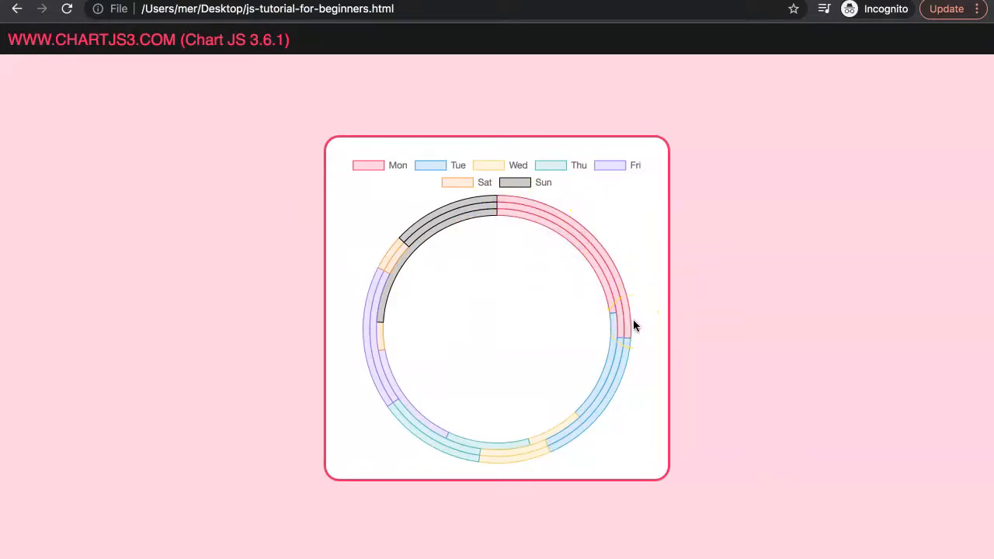
{"action": "mouse_move", "coordinate": [513, 325]}
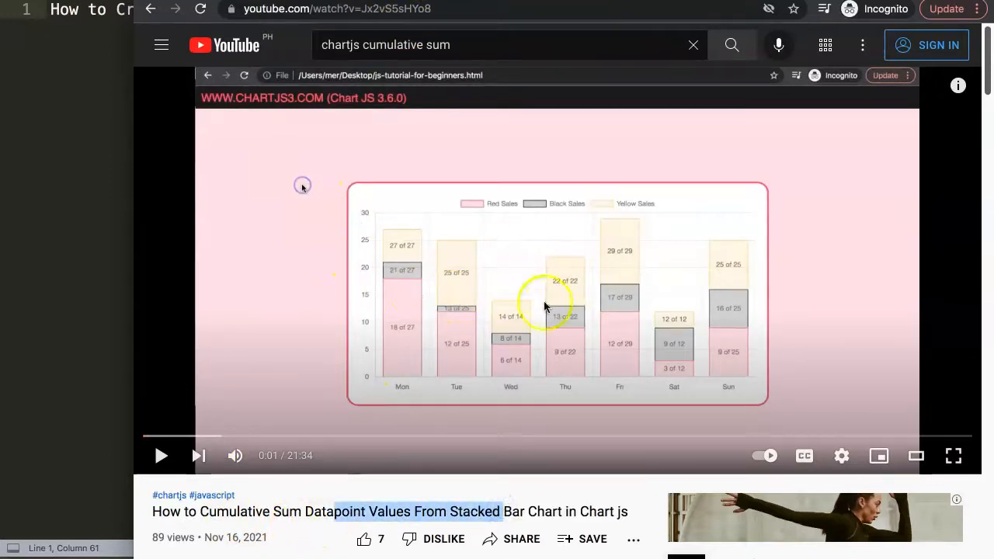
{"action": "mouse_move", "coordinate": [449, 276]}
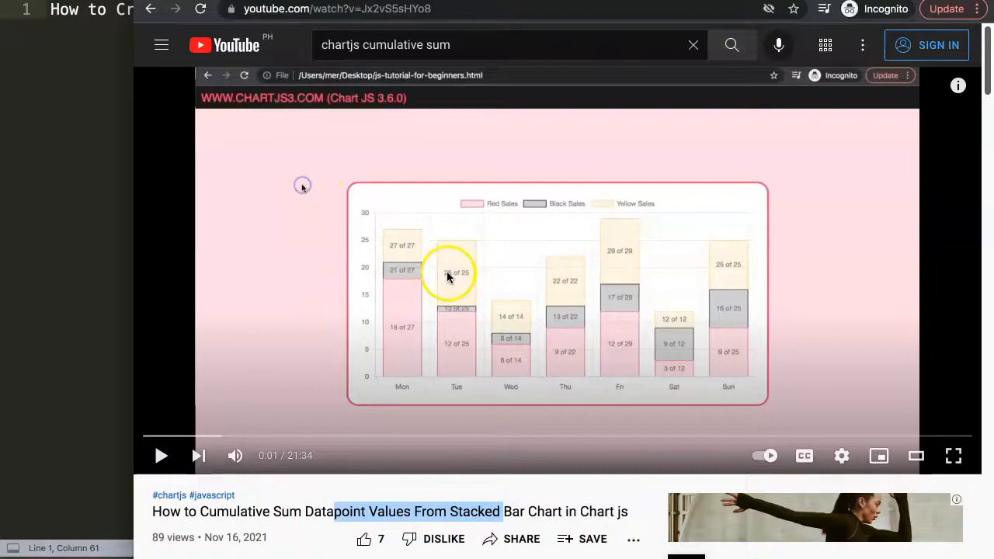
Scroll the video's comments down to the viewer question about multi-level pie charts.
{"action": "scroll", "scroll_direction": "down", "scroll_amount": 3}
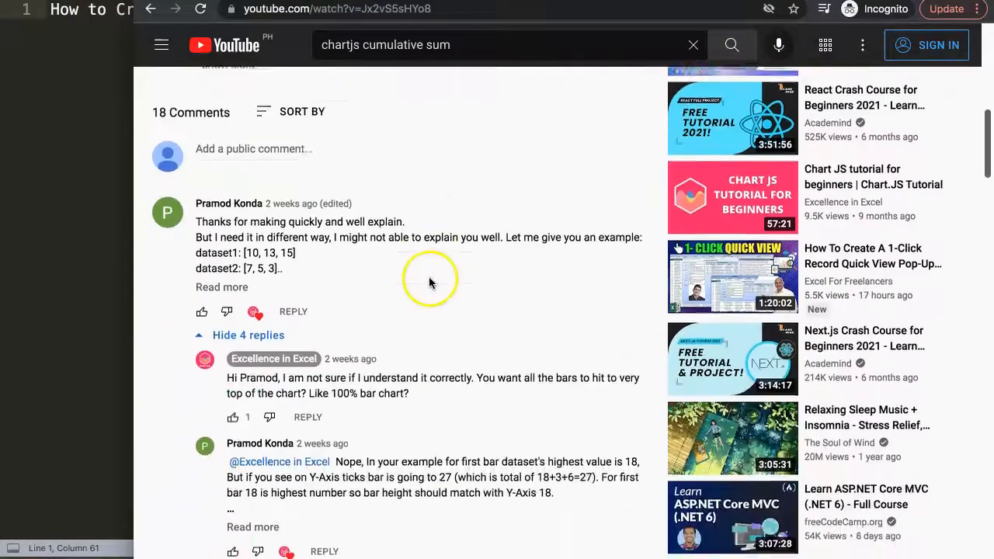
{"action": "scroll", "scroll_direction": "down", "scroll_amount": 3}
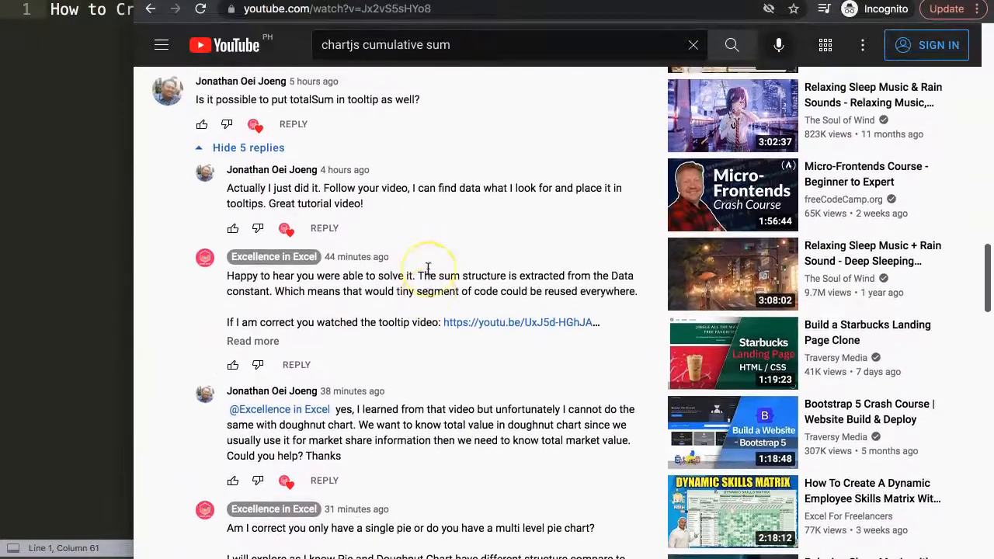
{"action": "scroll", "scroll_direction": "down", "scroll_amount": 3}
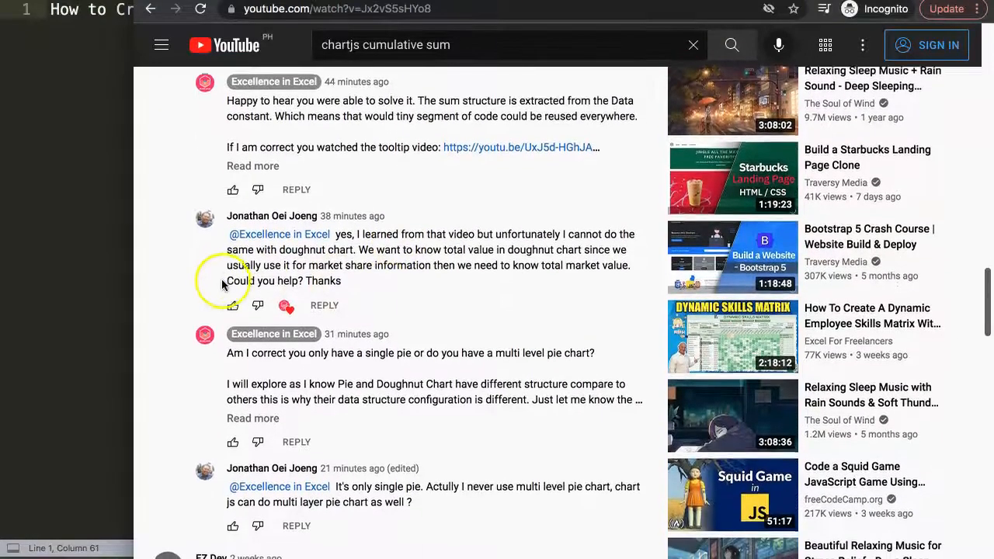
{"action": "scroll", "scroll_direction": "down", "scroll_amount": 3}
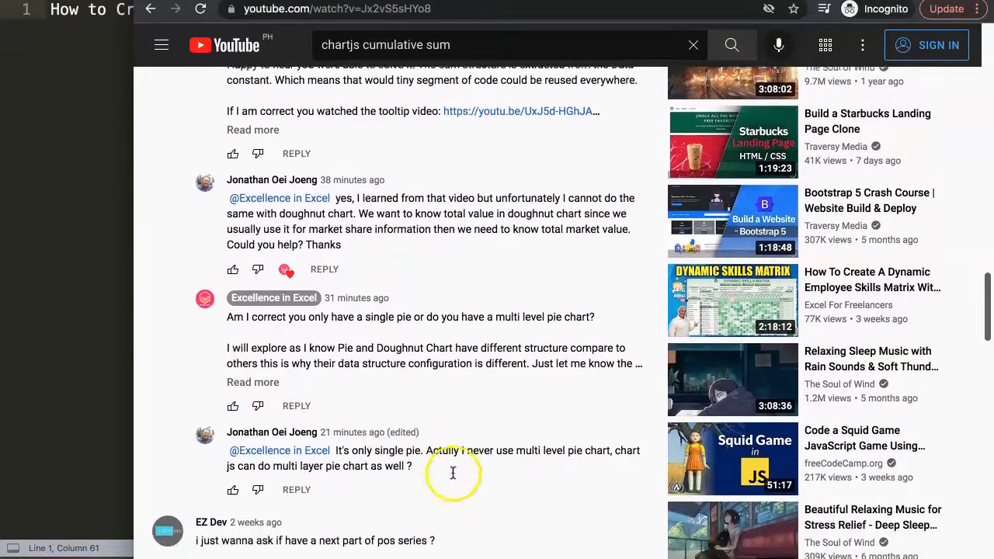
{"action": "mouse_move", "coordinate": [448, 466]}
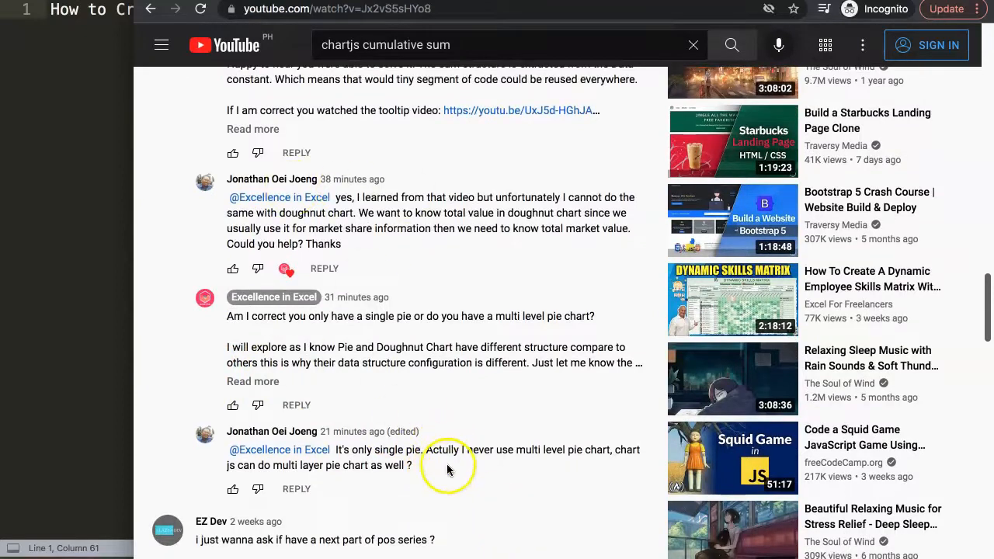
{"action": "mouse_move", "coordinate": [544, 450]}
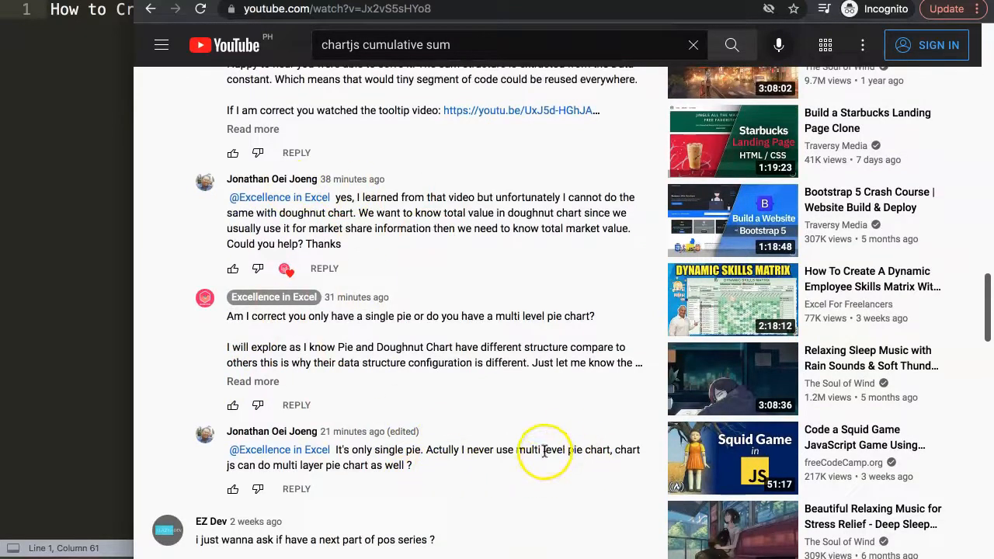
{"action": "mouse_move", "coordinate": [330, 465]}
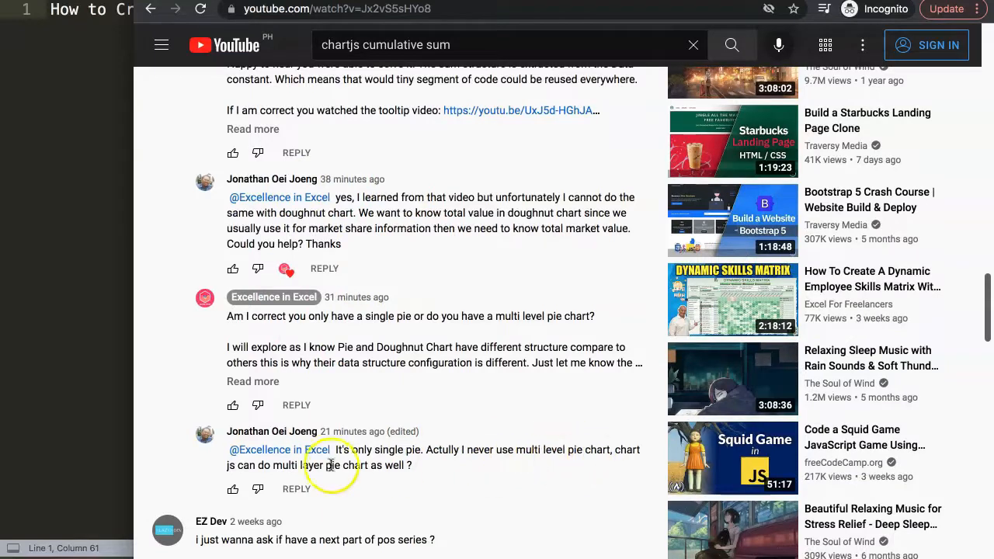
{"action": "mouse_move", "coordinate": [413, 472]}
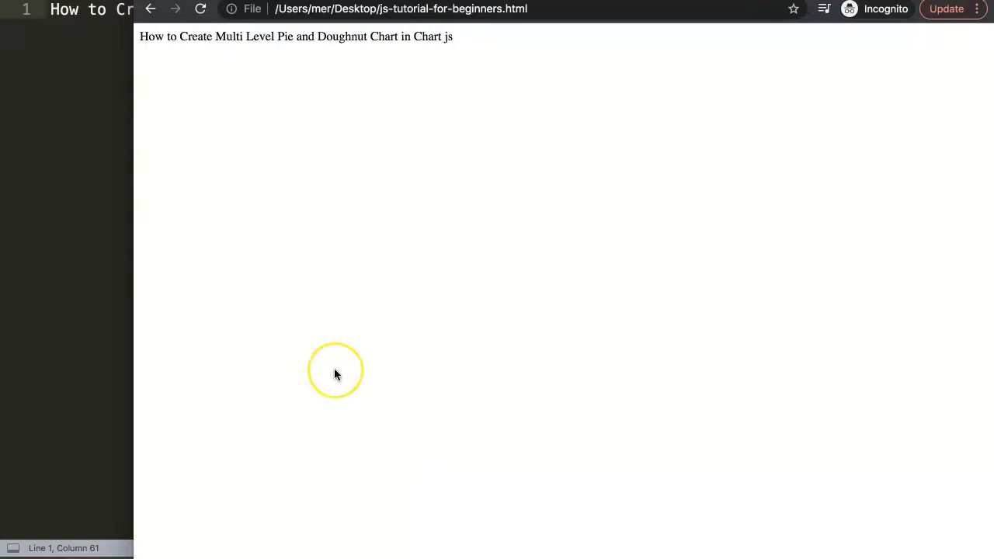
{"action": "mouse_move", "coordinate": [305, 331]}
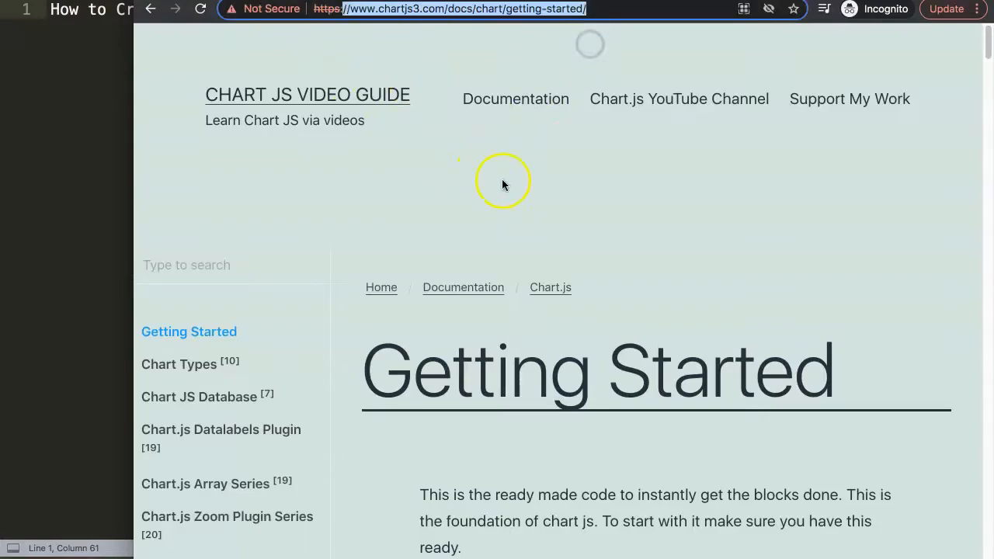
{"action": "mouse_move", "coordinate": [376, 182]}
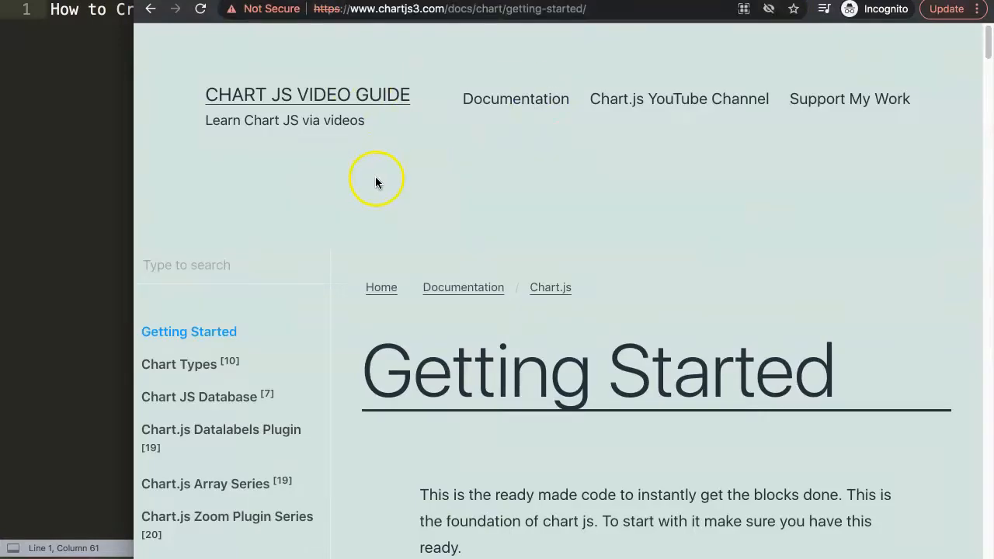
Scroll the Getting Started page to the starter code block and select it for copying.
{"action": "scroll", "scroll_direction": "down", "scroll_amount": 3}
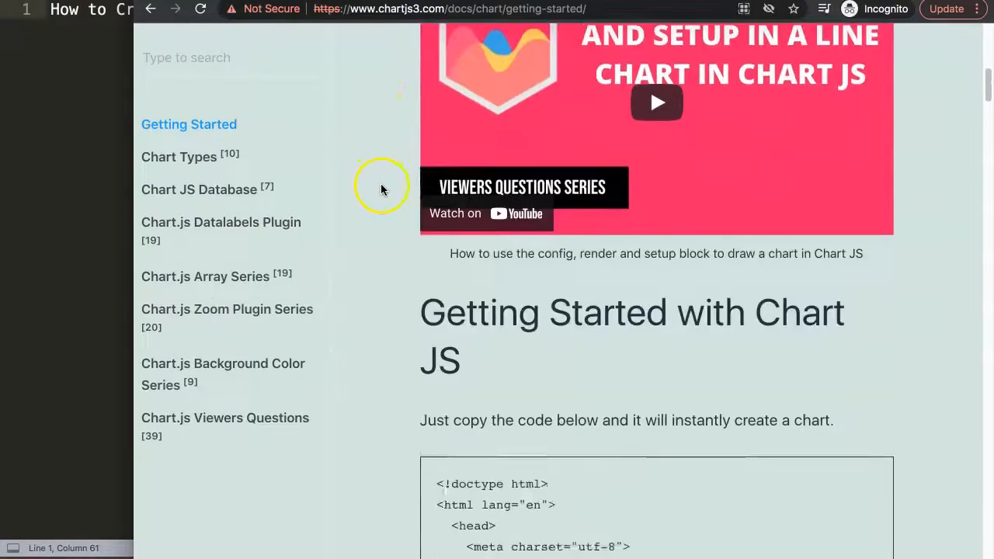
{"action": "scroll", "scroll_direction": "down", "scroll_amount": 3}
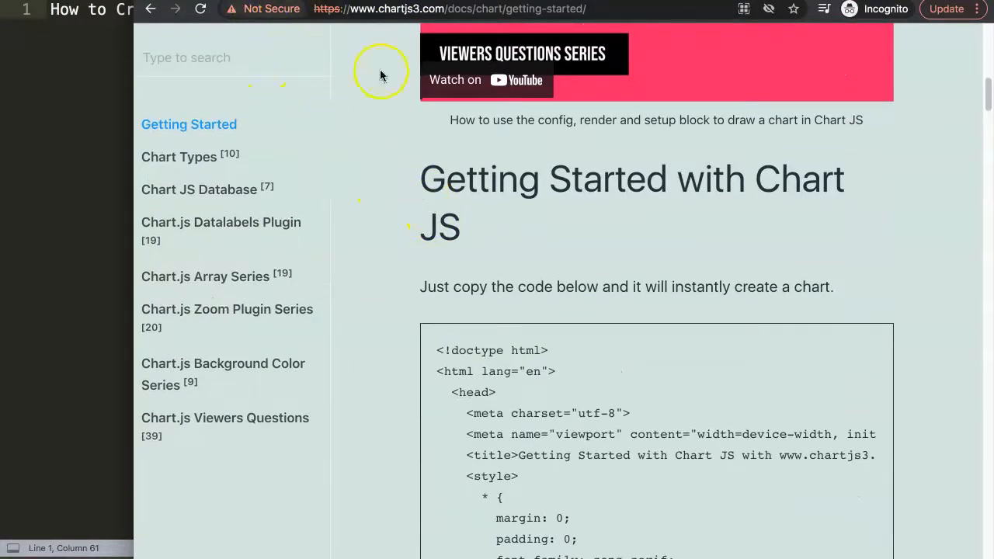
{"action": "mouse_move", "coordinate": [519, 261]}
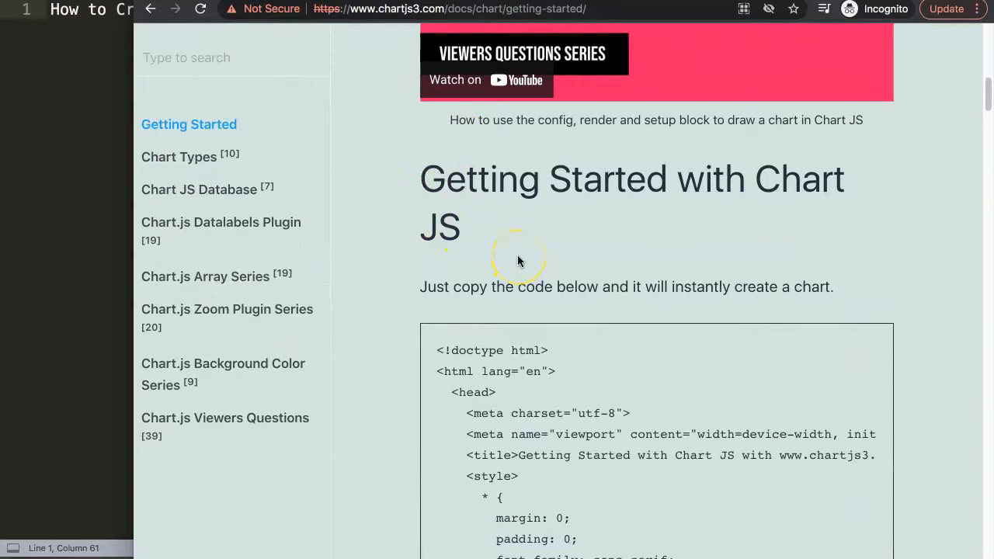
{"action": "scroll", "scroll_direction": "down", "scroll_amount": 3}
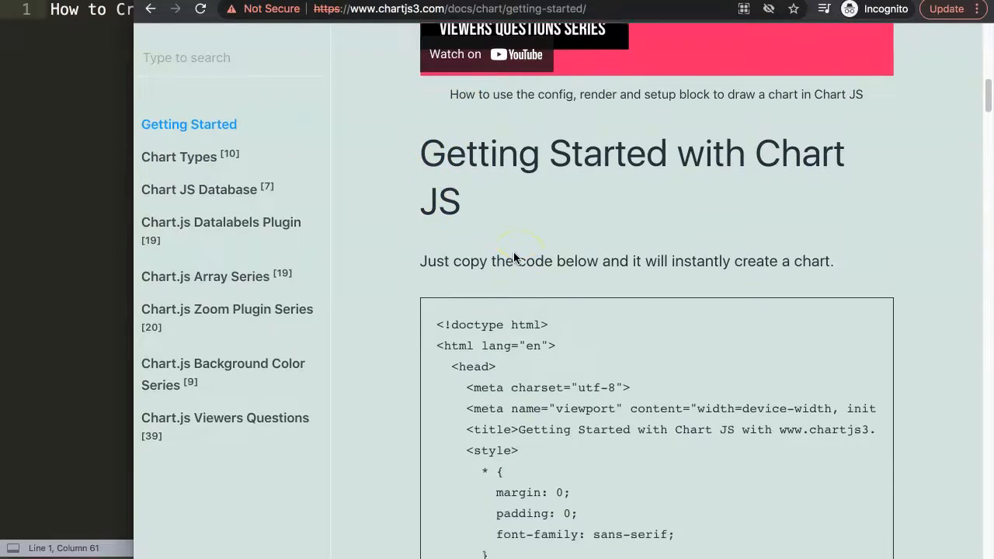
{"action": "scroll", "scroll_direction": "down", "scroll_amount": 3}
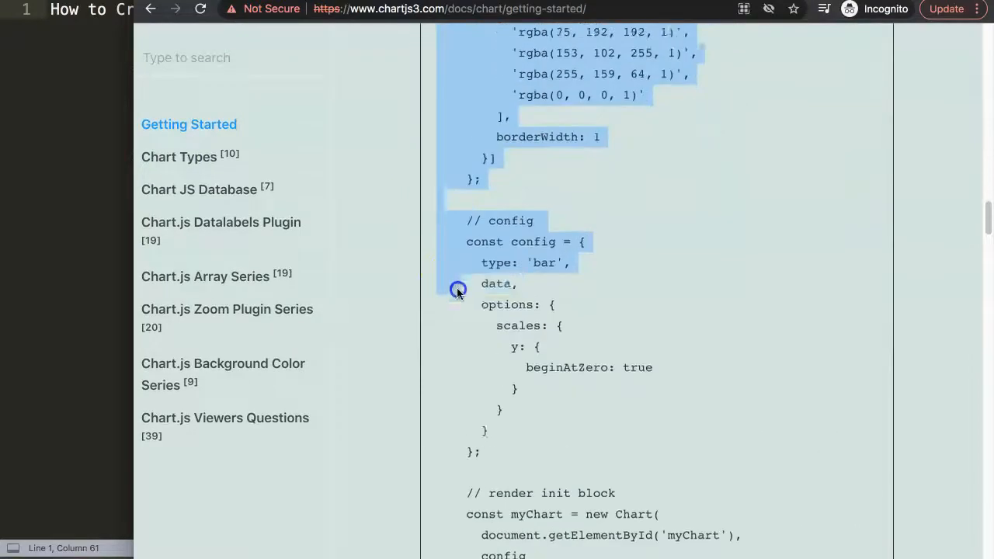
{"action": "scroll", "scroll_direction": "down", "scroll_amount": 3}
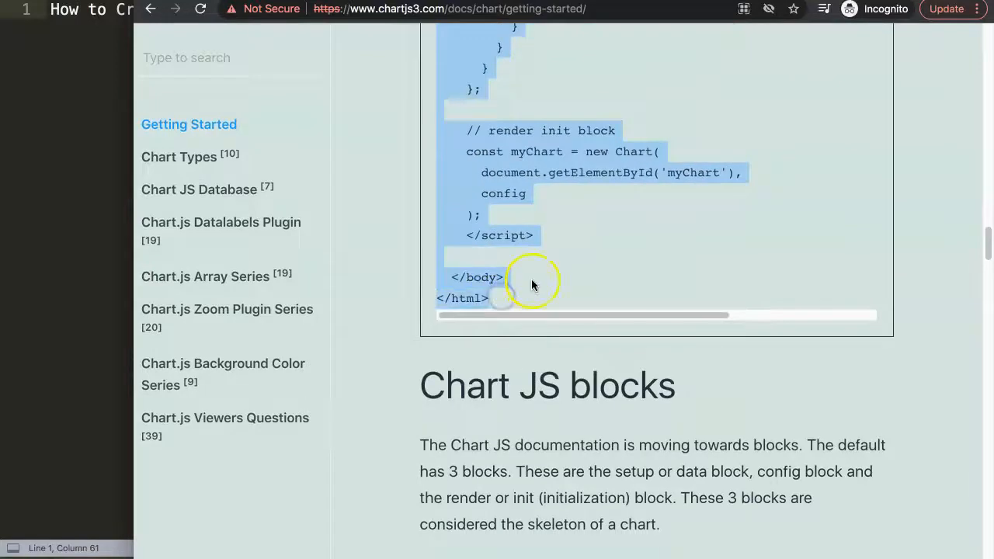
{"action": "scroll", "scroll_direction": "up", "scroll_amount": 3}
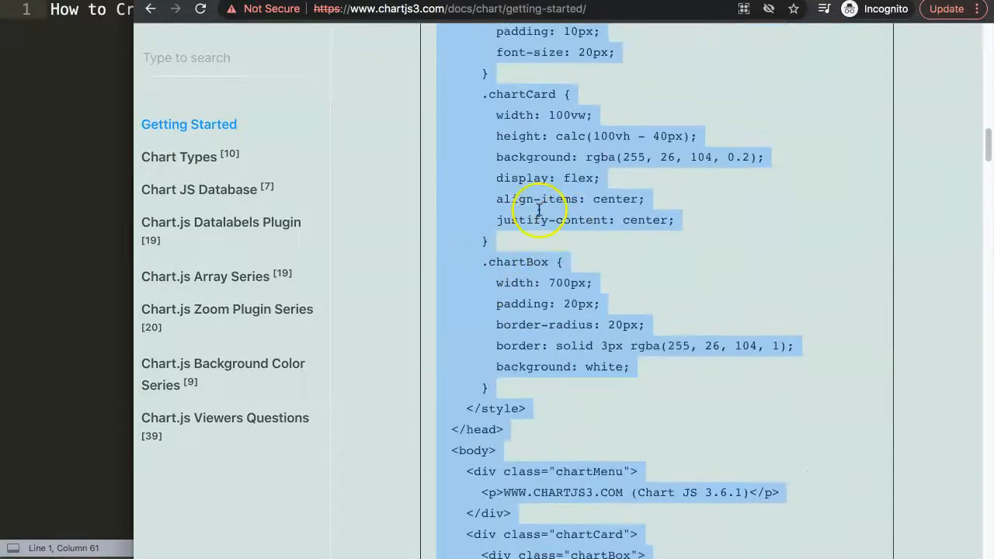
{"action": "scroll", "scroll_direction": "up", "scroll_amount": 3}
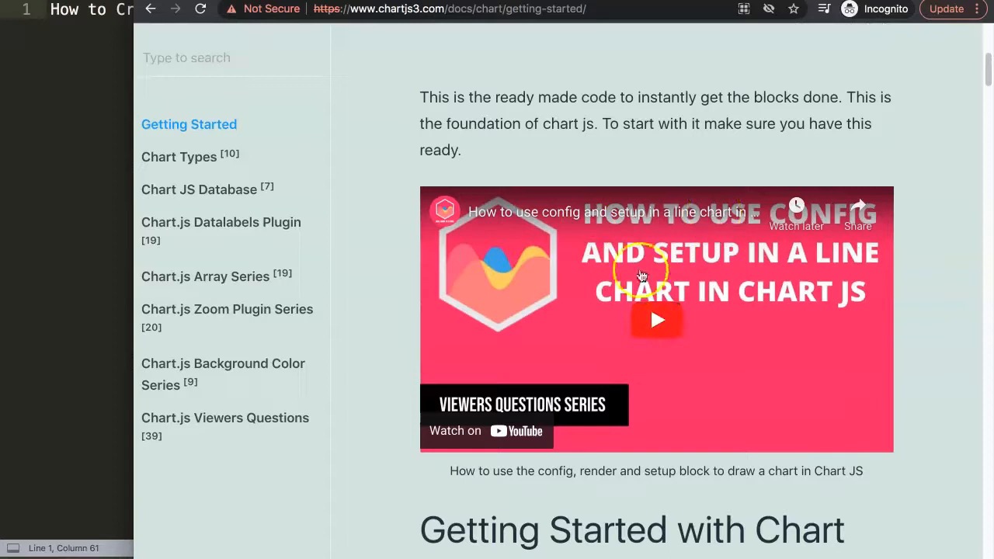
{"action": "mouse_move", "coordinate": [692, 334]}
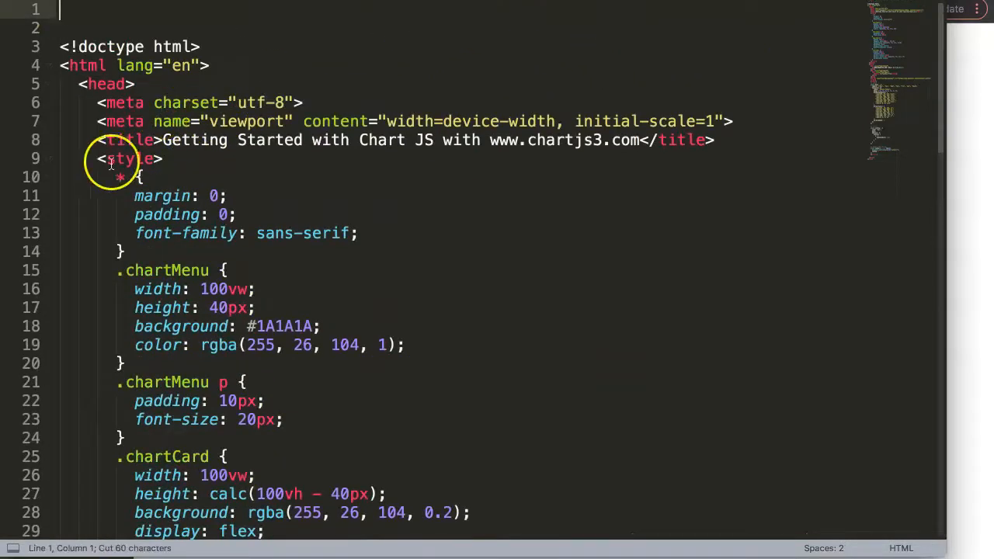
Title the file 'How to Create Multi Level Pie and Doughnut Chart in Chart js' and review the pasted starter code.
{"action": "type", "text": "How to Create Multi Level Pie and Doughnut Chart in Chart js"}
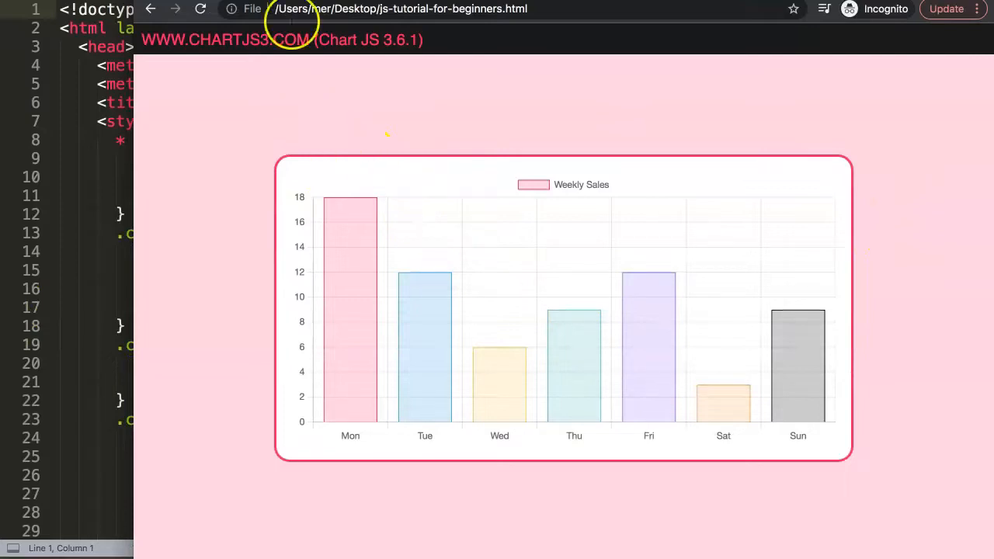
{"action": "mouse_move", "coordinate": [146, 154]}
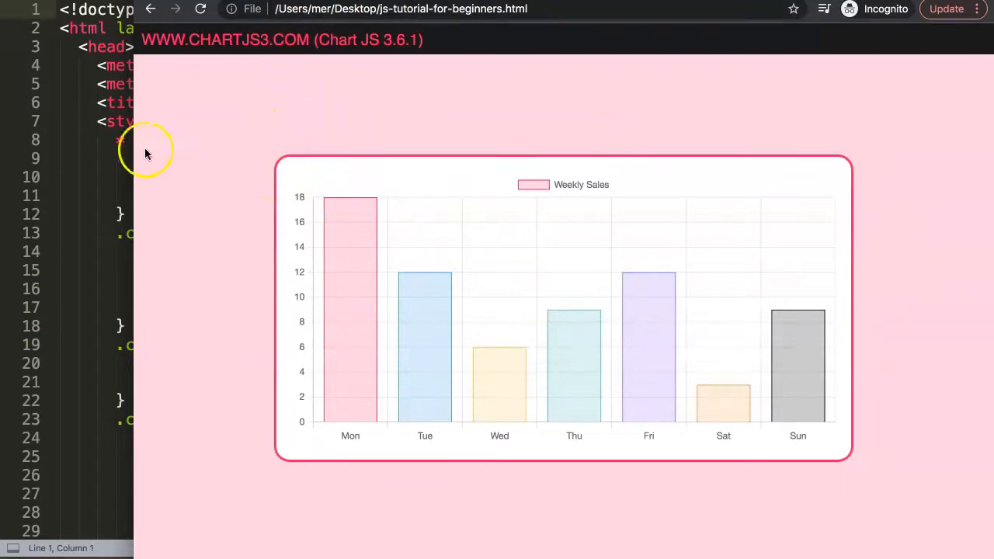
{"action": "scroll", "scroll_direction": "down", "scroll_amount": 3}
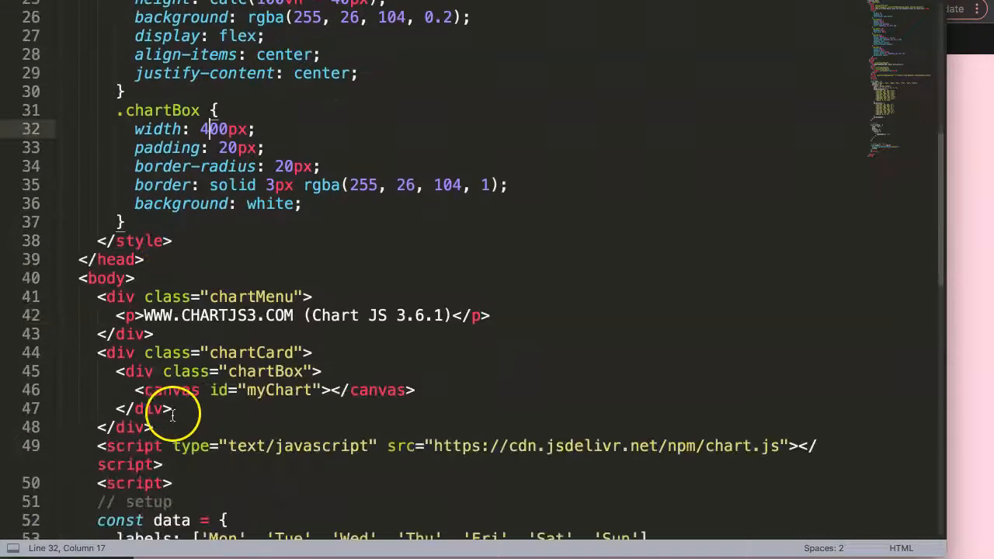
{"action": "scroll", "scroll_direction": "down", "scroll_amount": 3}
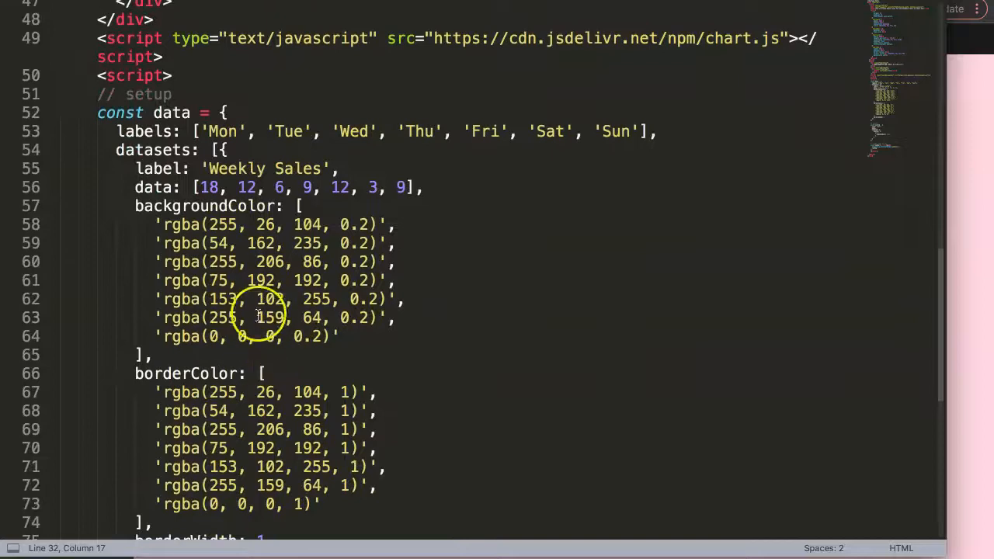
Change the config type from 'bar' to 'pie' and delete the y-axis scales block from options.
{"action": "scroll", "scroll_direction": "down", "scroll_amount": 3}
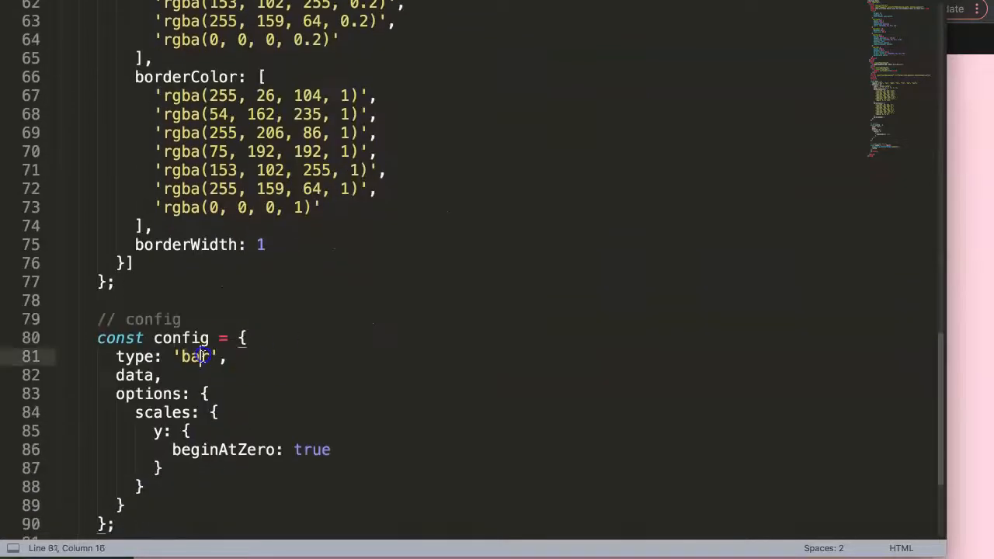
{"action": "type", "text": "pie"}
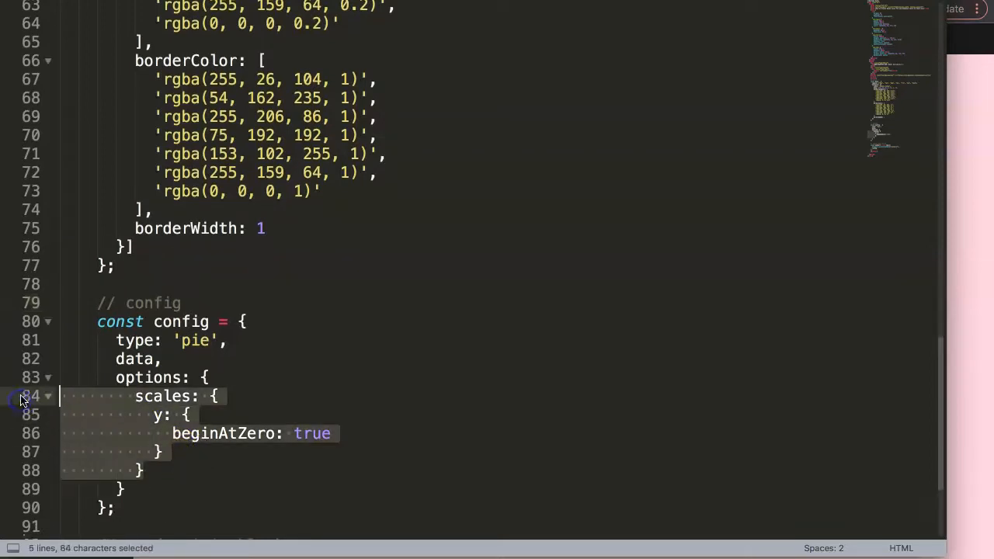
{"action": "key", "text": "Delete"}
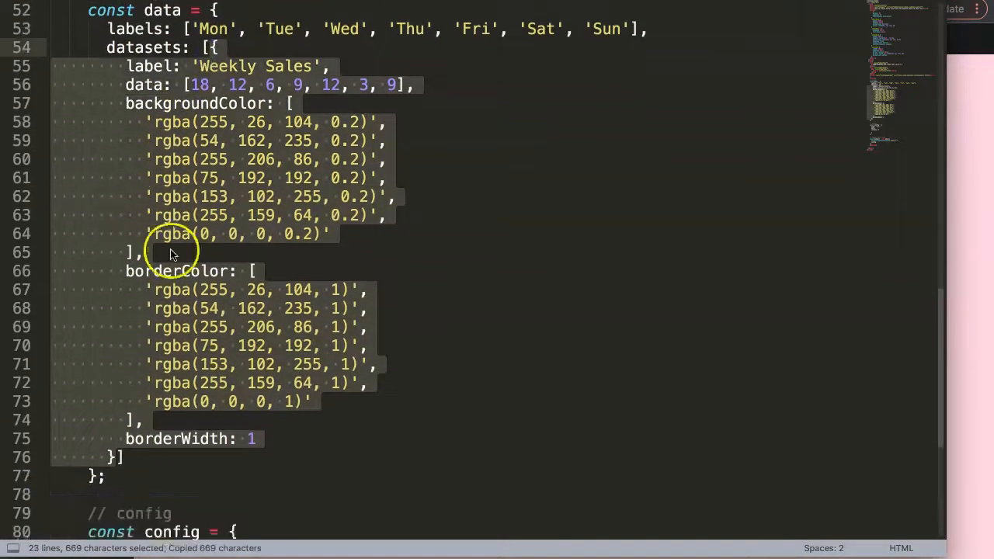
Paste the copied Weekly Sales dataset again so the pie renders as concentric rings.
{"action": "key", "text": "ctrl+v"}
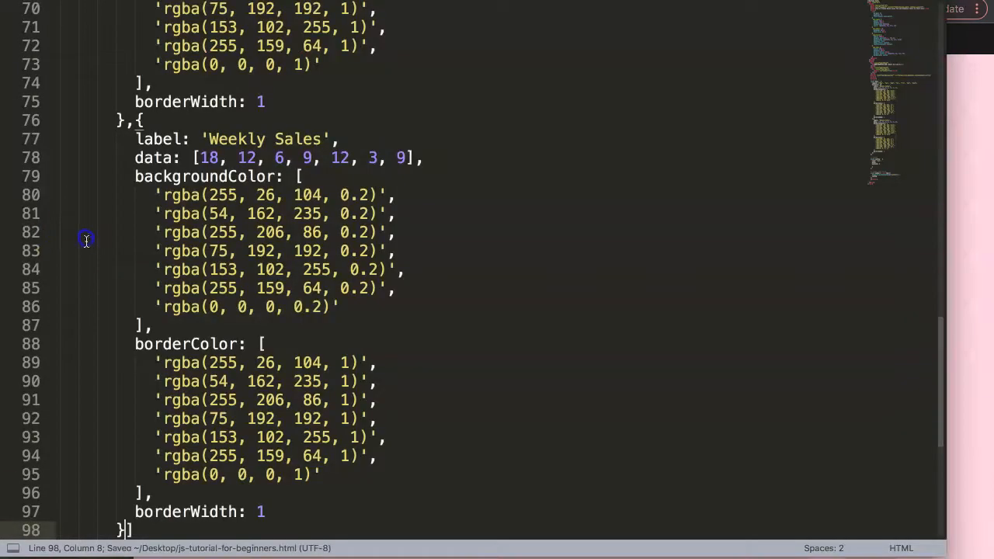
{"action": "scroll", "scroll_direction": "down", "scroll_amount": 3}
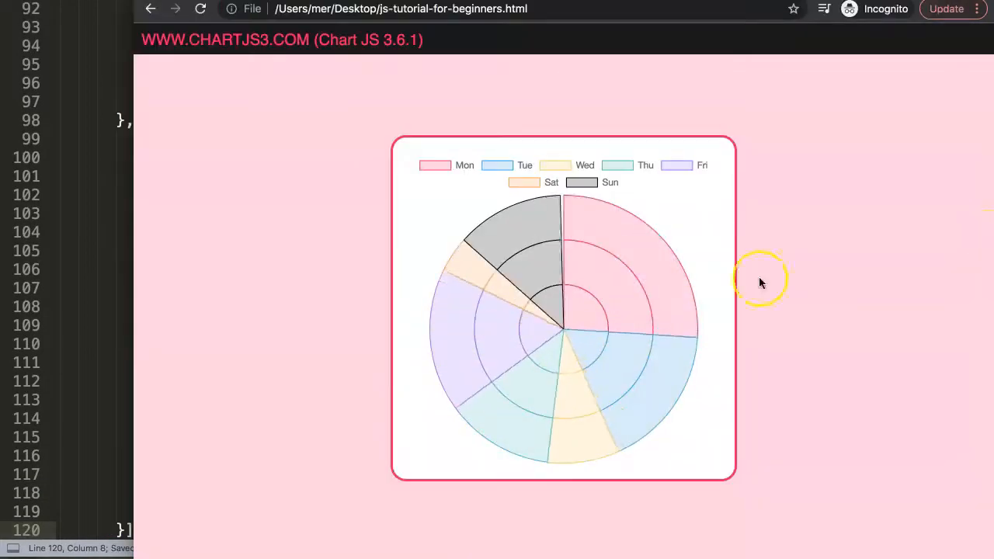
{"action": "mouse_move", "coordinate": [515, 224]}
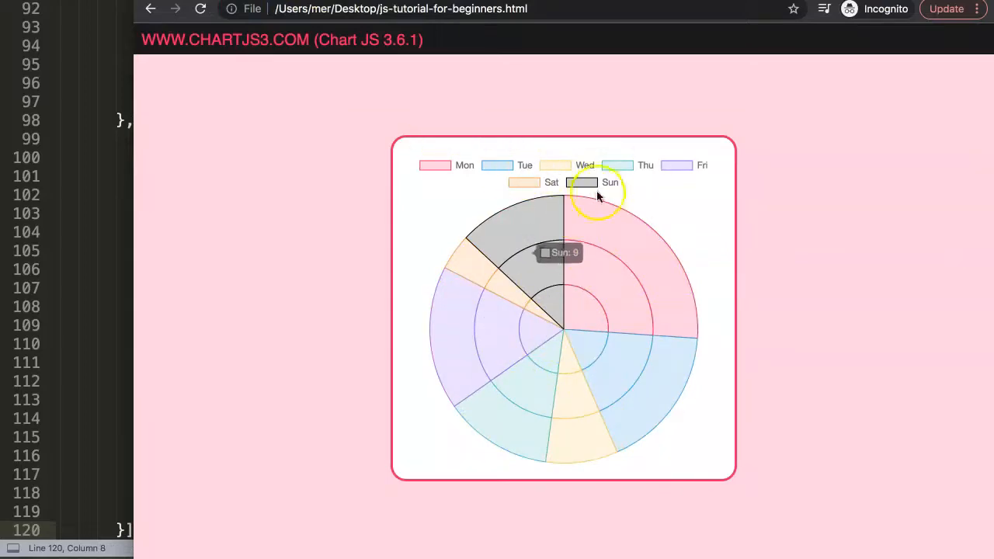
{"action": "mouse_move", "coordinate": [631, 388]}
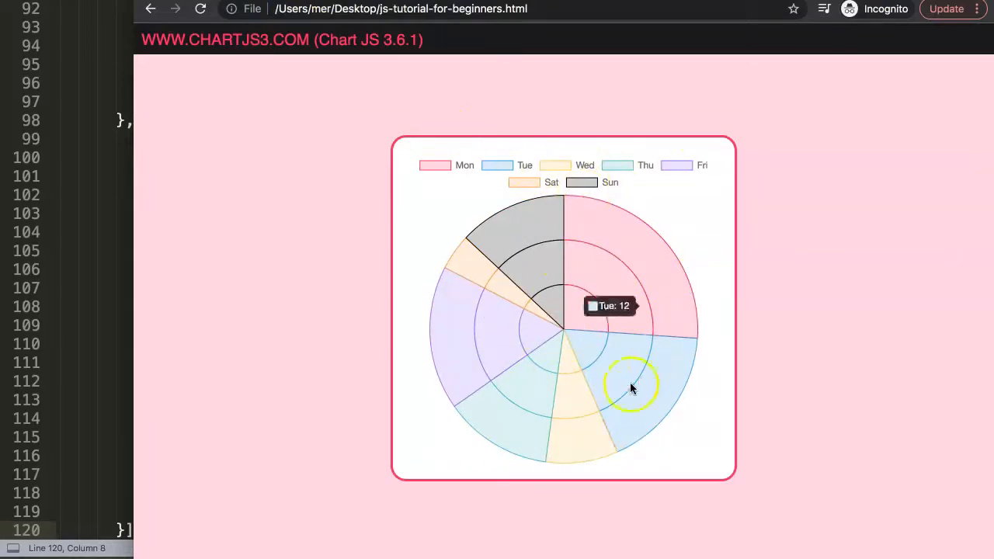
{"action": "mouse_move", "coordinate": [519, 322]}
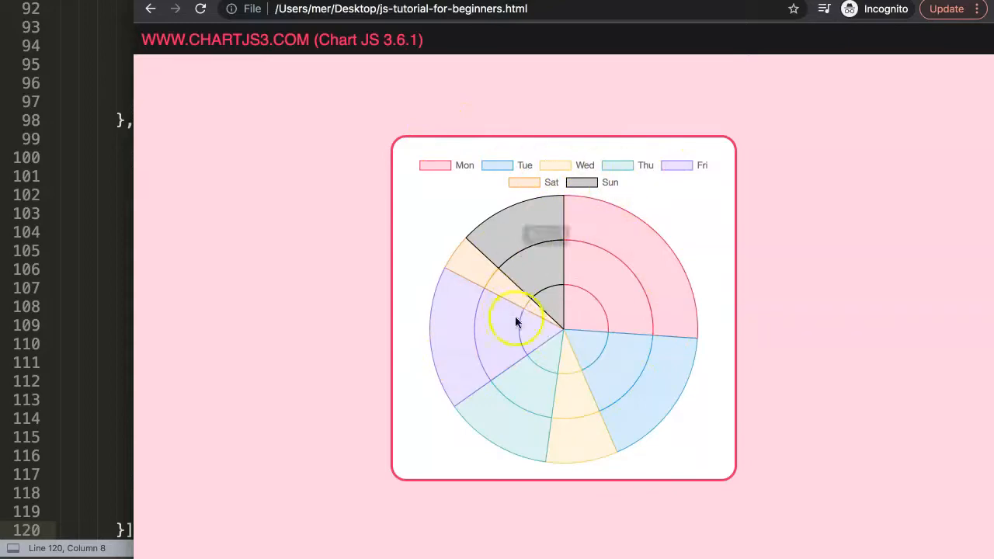
{"action": "mouse_move", "coordinate": [543, 345]}
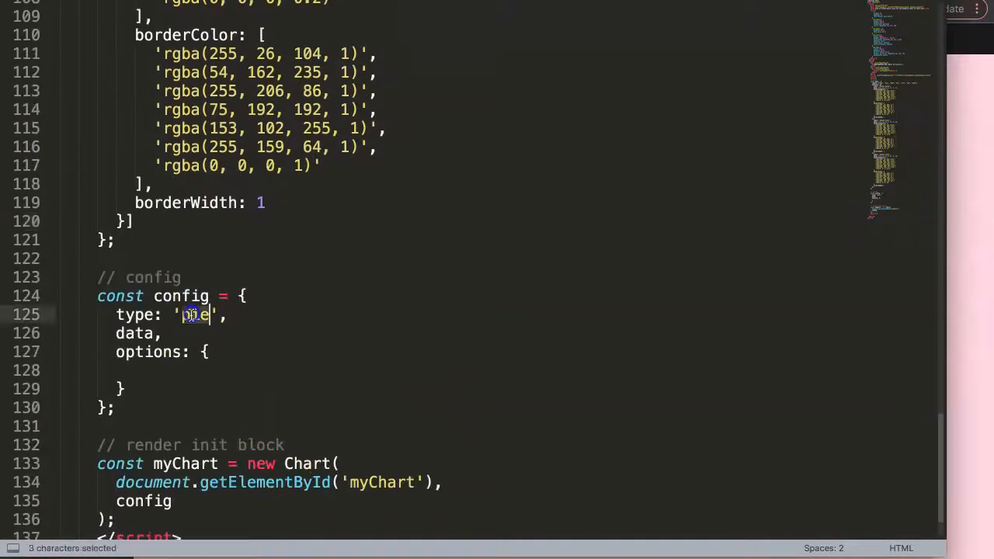
Change the config type from 'pie' to 'doughnut'.
{"action": "type", "text": "doug"}
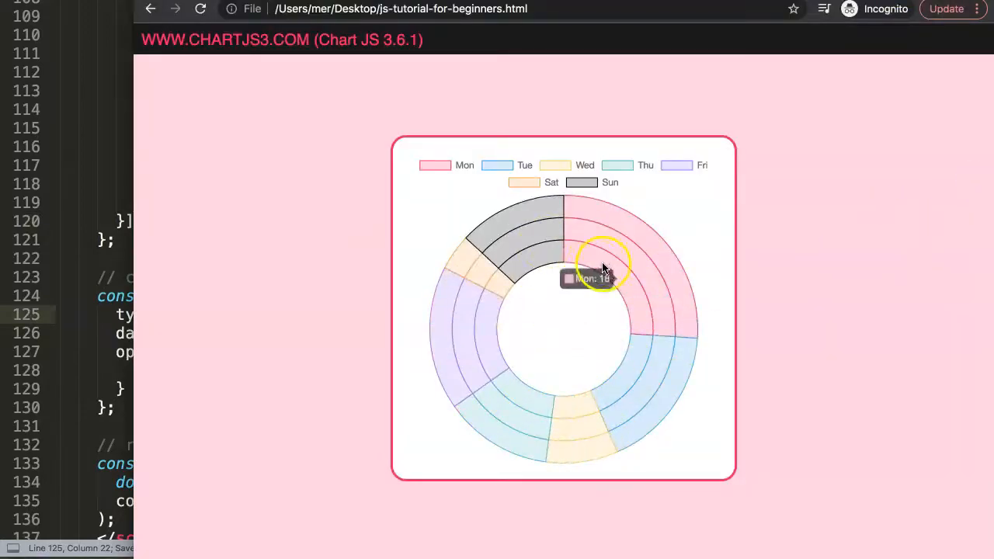
{"action": "mouse_move", "coordinate": [355, 354]}
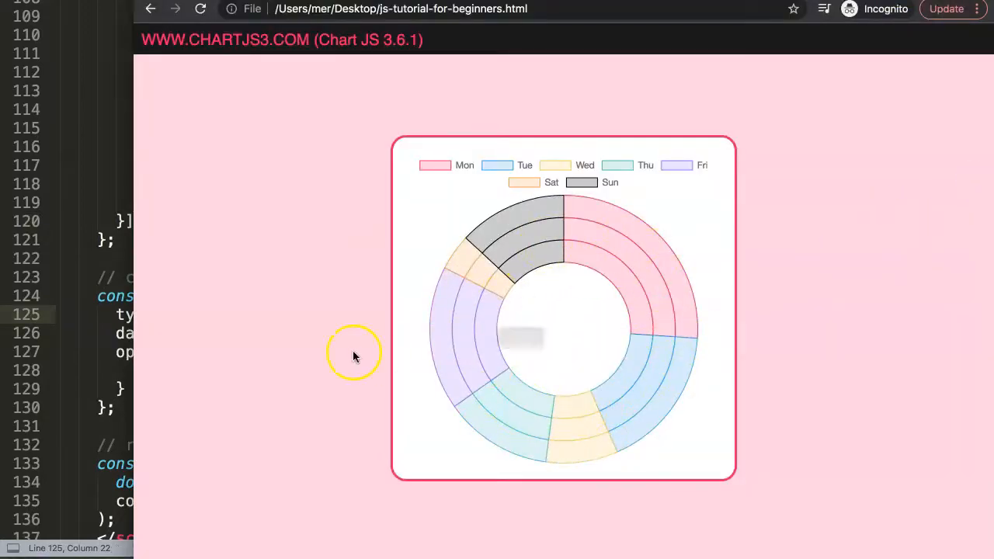
{"action": "mouse_move", "coordinate": [612, 286]}
{"action": "type", "text": "cut"}
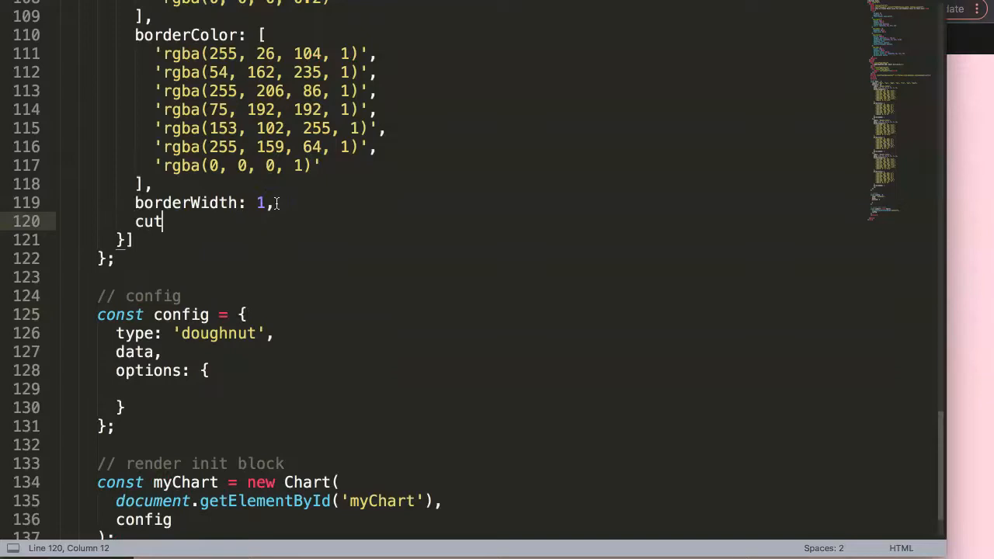
Add cutout: '90%' to the chart options and save so the rings become a thin band.
{"action": "type", "text": "out"}
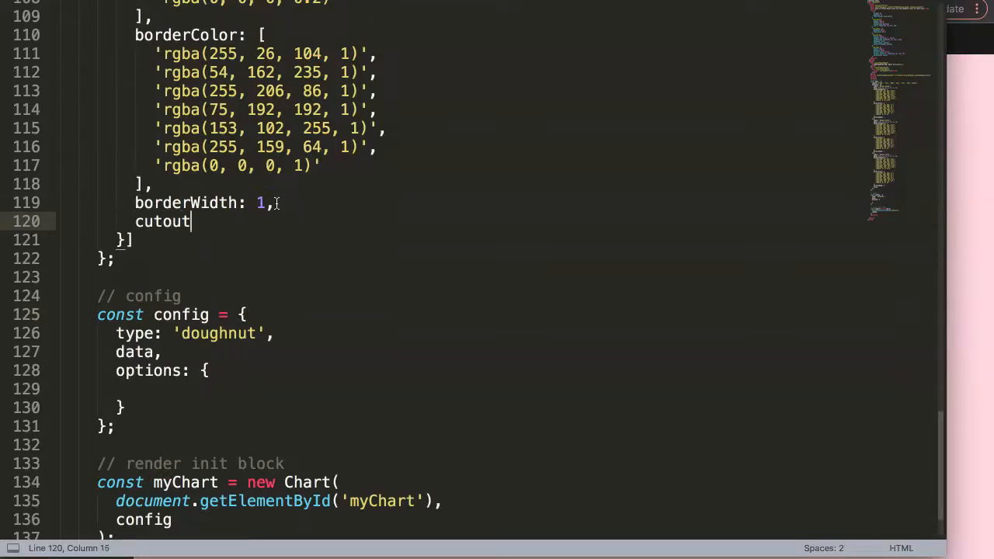
{"action": "type", "text": ": 90"}
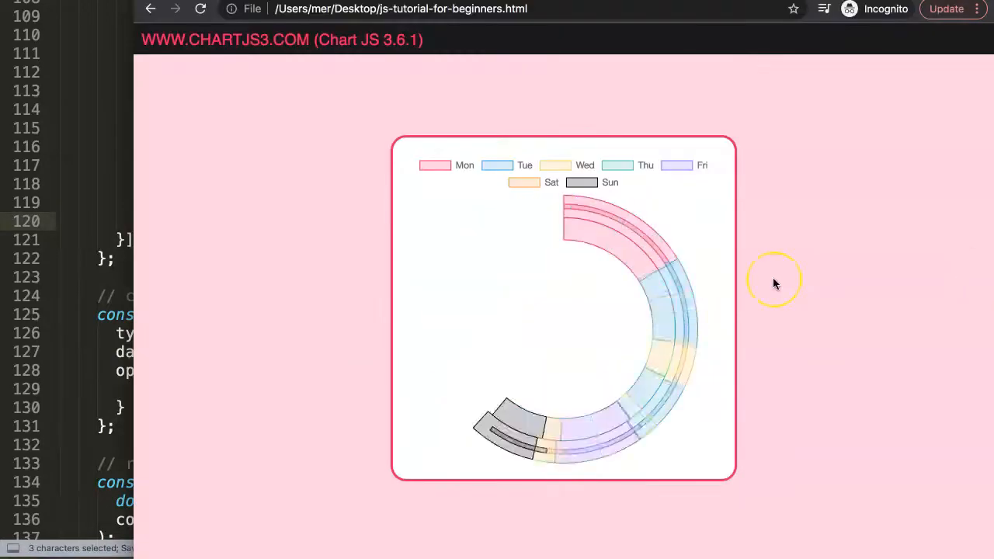
{"action": "mouse_move", "coordinate": [656, 286]}
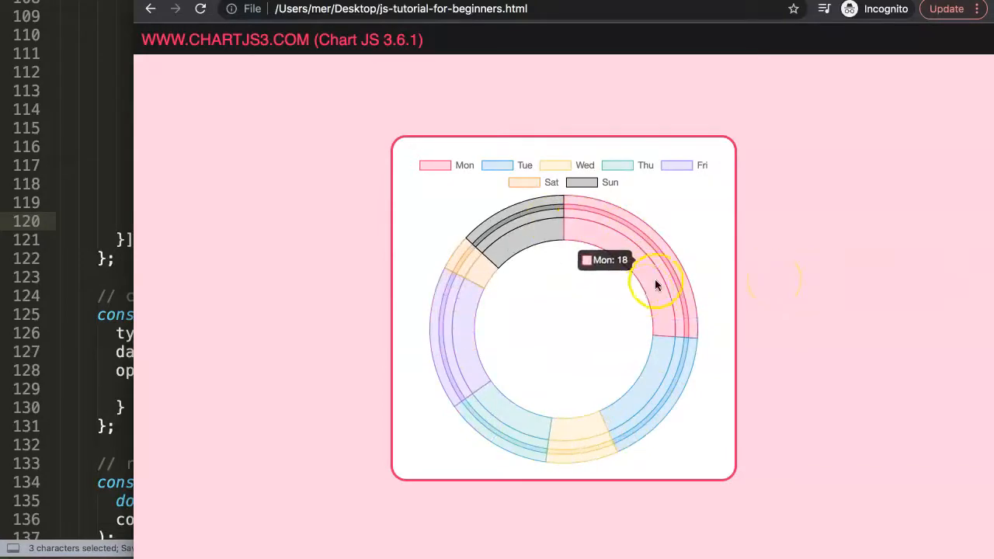
{"action": "mouse_move", "coordinate": [649, 264]}
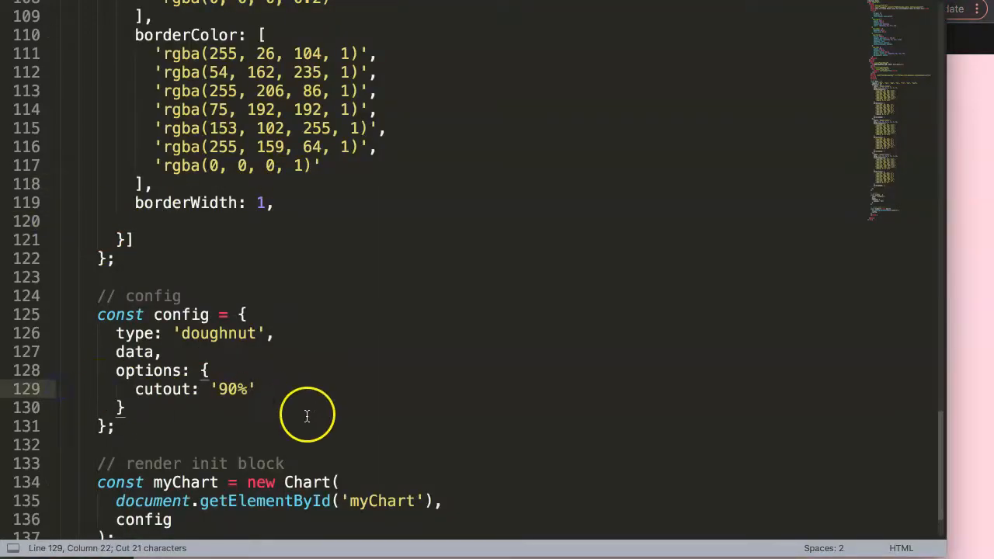
{"action": "key", "text": "ctrl+s"}
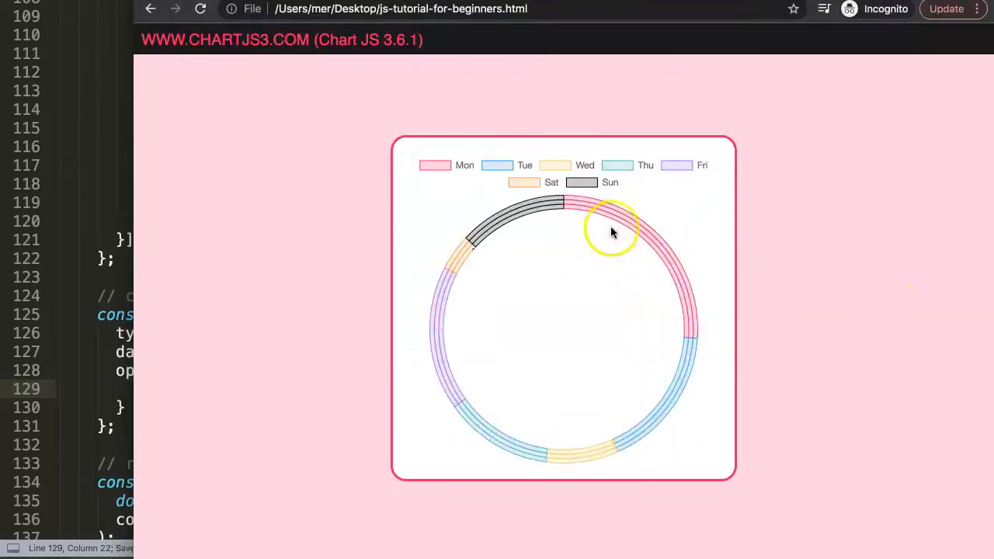
{"action": "mouse_move", "coordinate": [693, 367]}
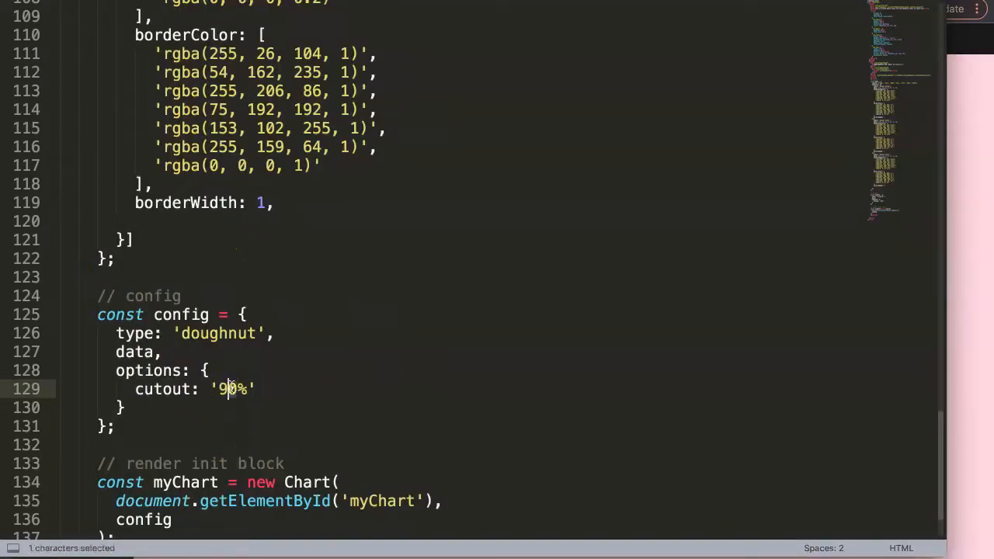
Lower the cutout from '90%' to '85%' for slightly thicker rings.
{"action": "type", "text": "85"}
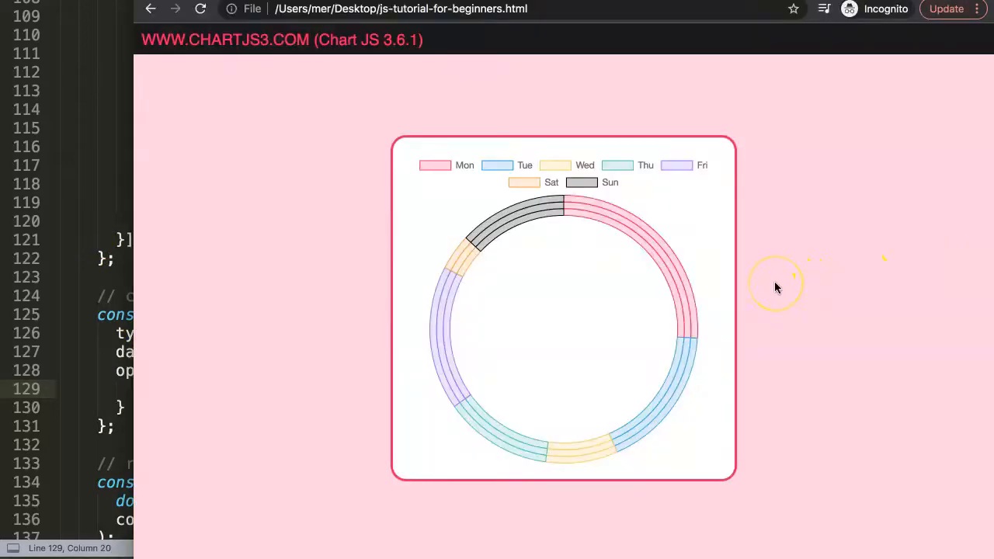
{"action": "mouse_move", "coordinate": [615, 217]}
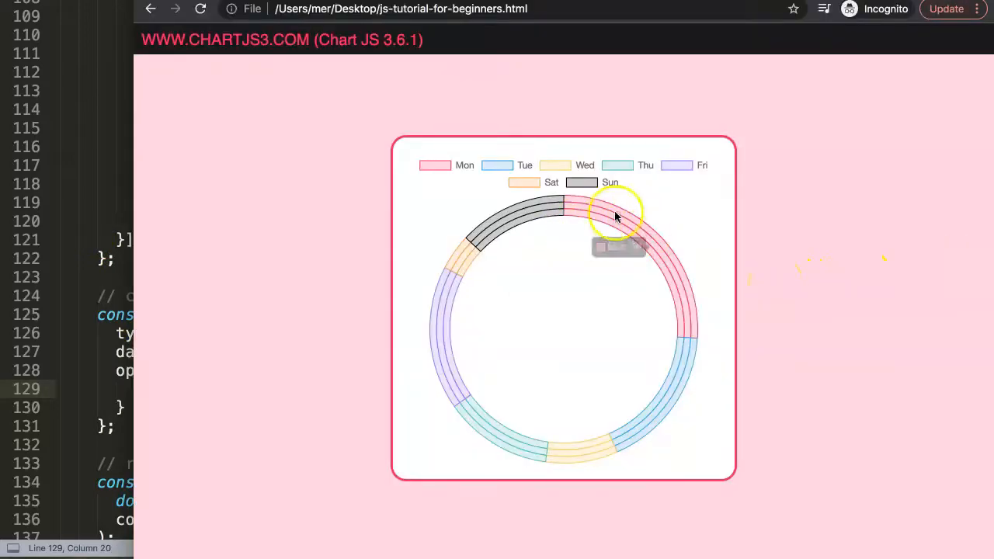
{"action": "mouse_move", "coordinate": [476, 282]}
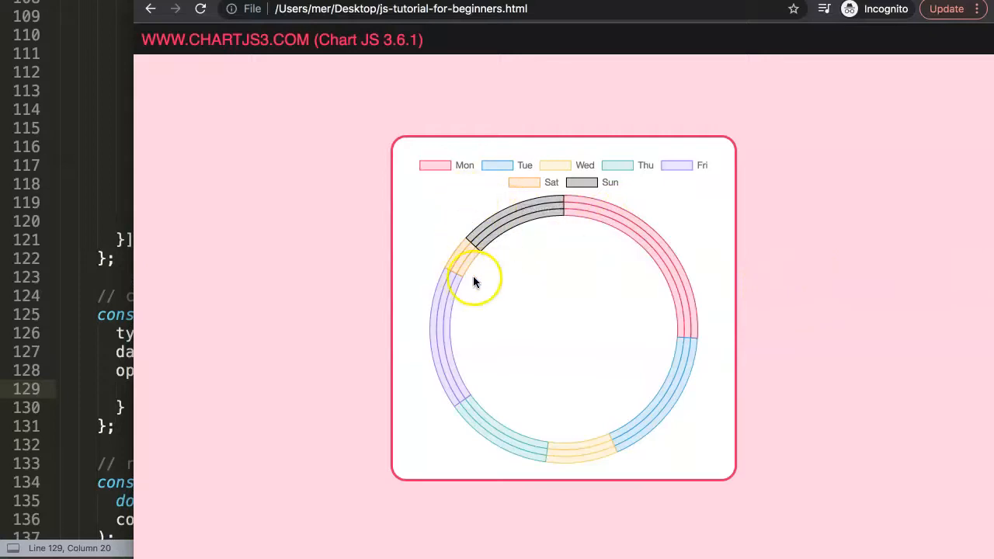
{"action": "mouse_move", "coordinate": [566, 230]}
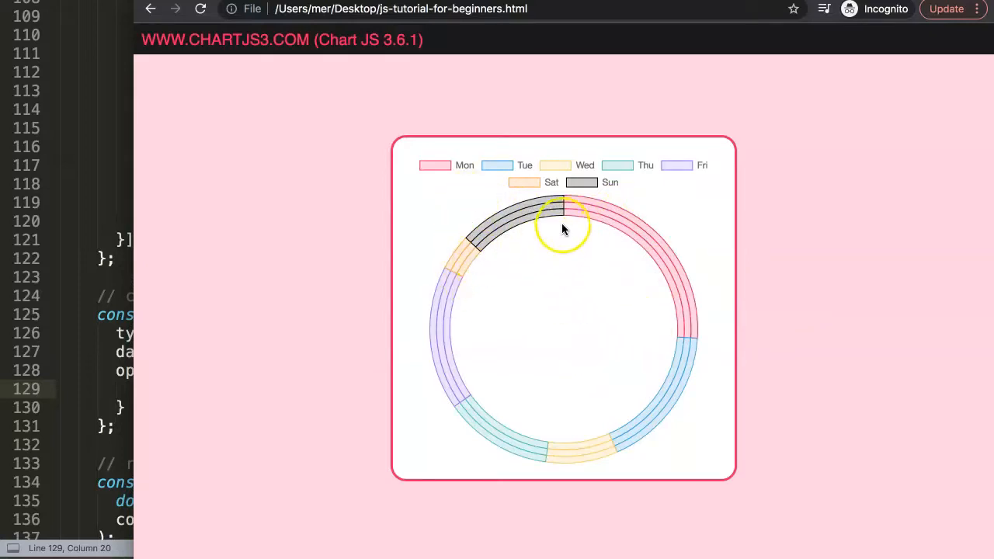
{"action": "mouse_move", "coordinate": [621, 328]}
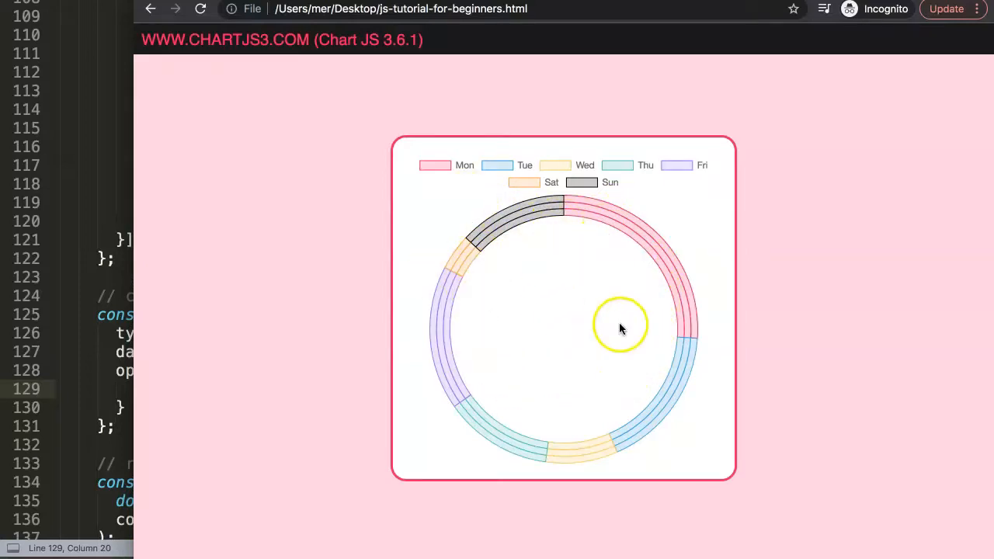
{"action": "mouse_move", "coordinate": [575, 335]}
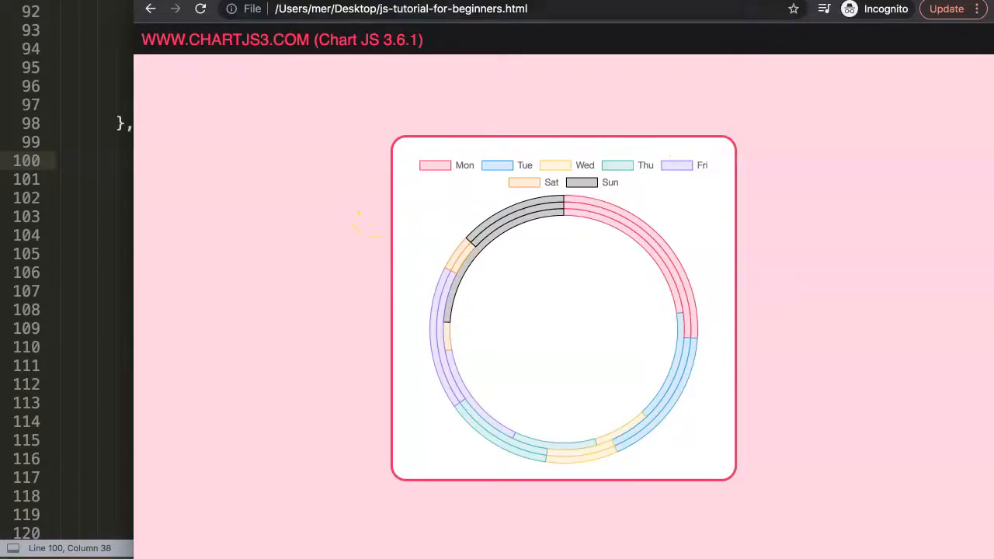
Bring the Chart JS doughnut centre-text video window to the front.
{"action": "left_click", "coordinate": [400, 9]}
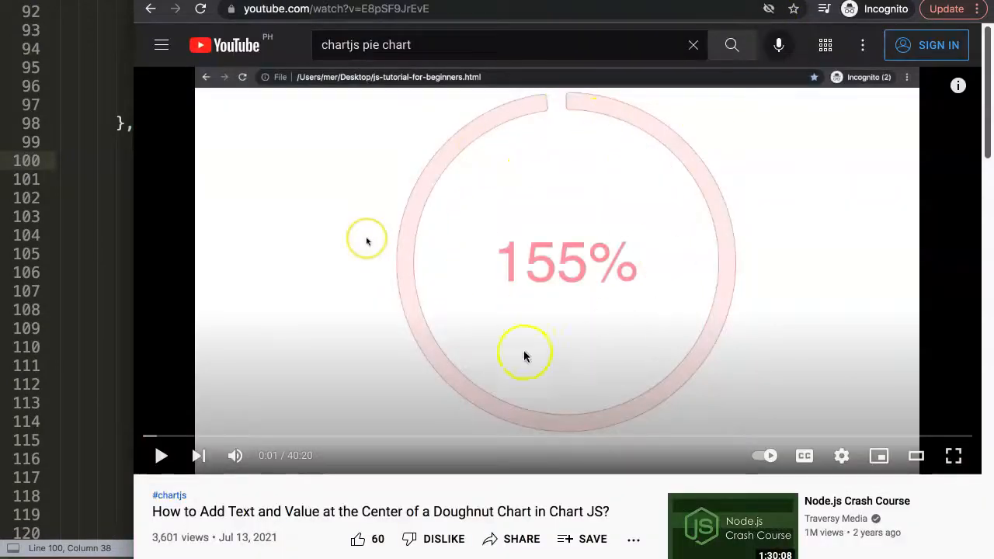
{"action": "mouse_move", "coordinate": [568, 235]}
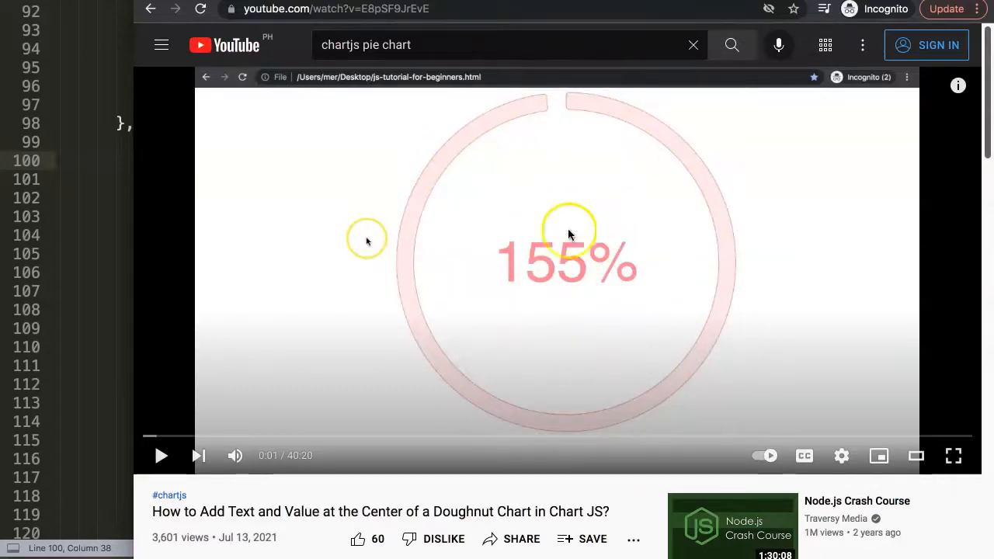
{"action": "mouse_move", "coordinate": [653, 249]}
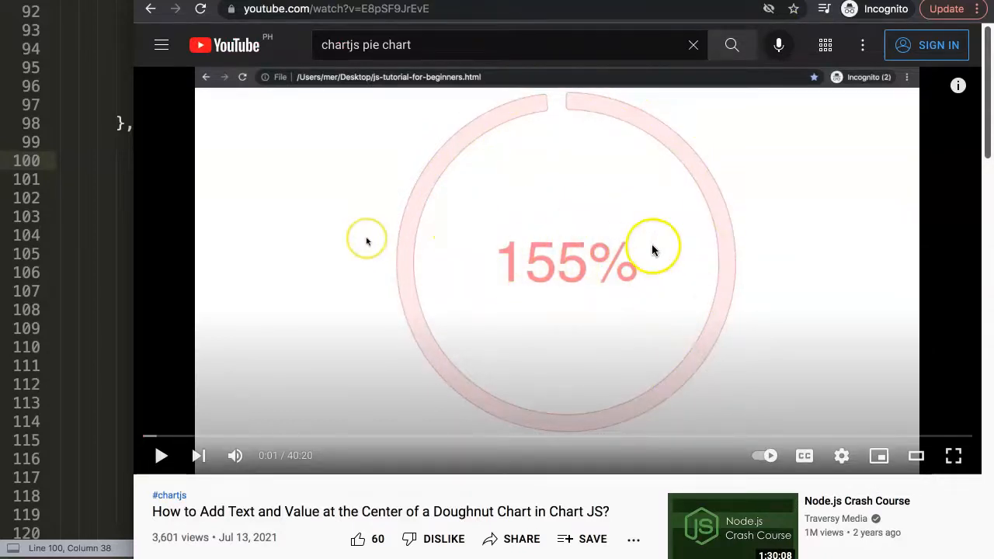